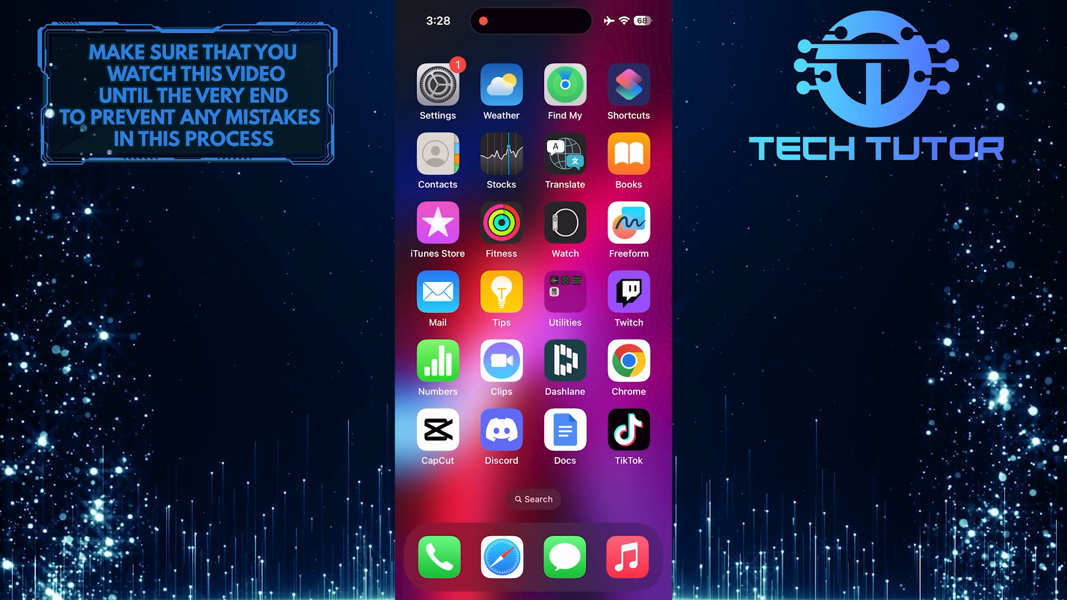
Launch the Settings app from the Home Screen and scroll its main list.
click(437, 83)
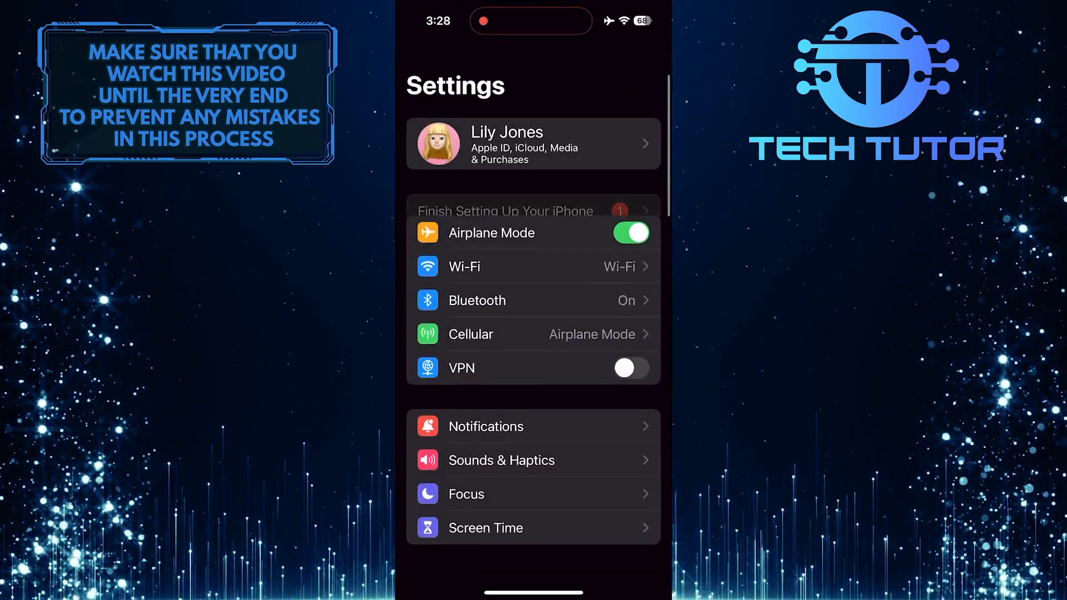
scroll(down, 3)
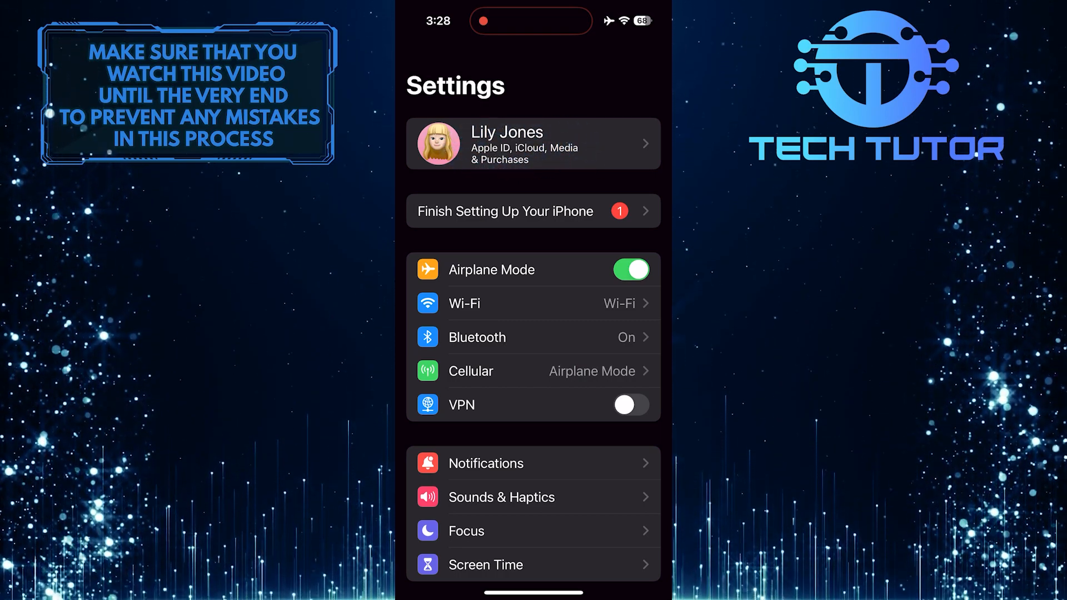
Go to the Apple ID account screen and then its iCloud page.
click(532, 144)
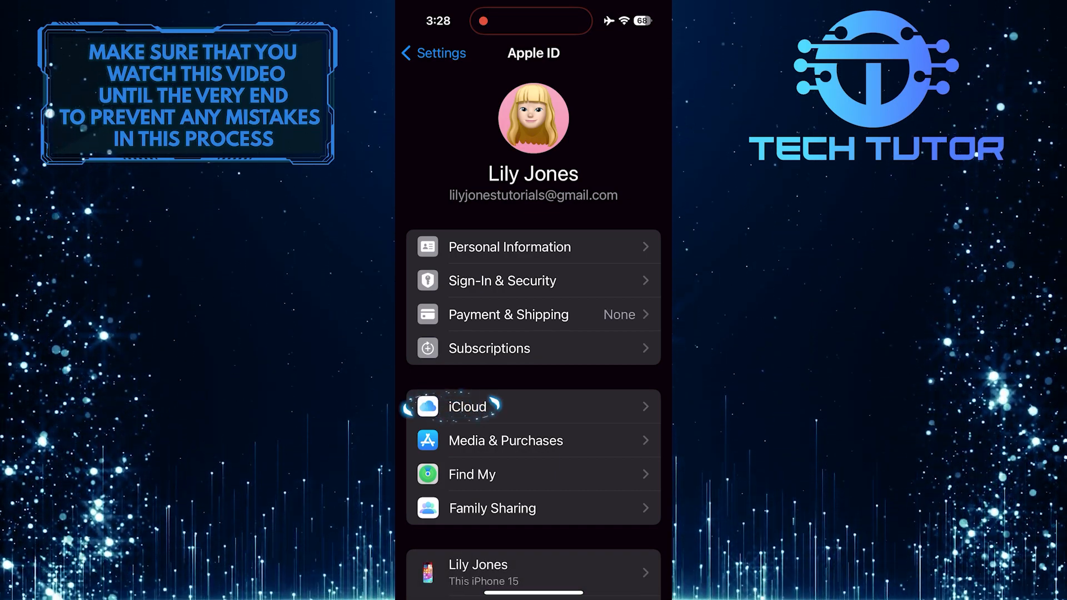
click(534, 407)
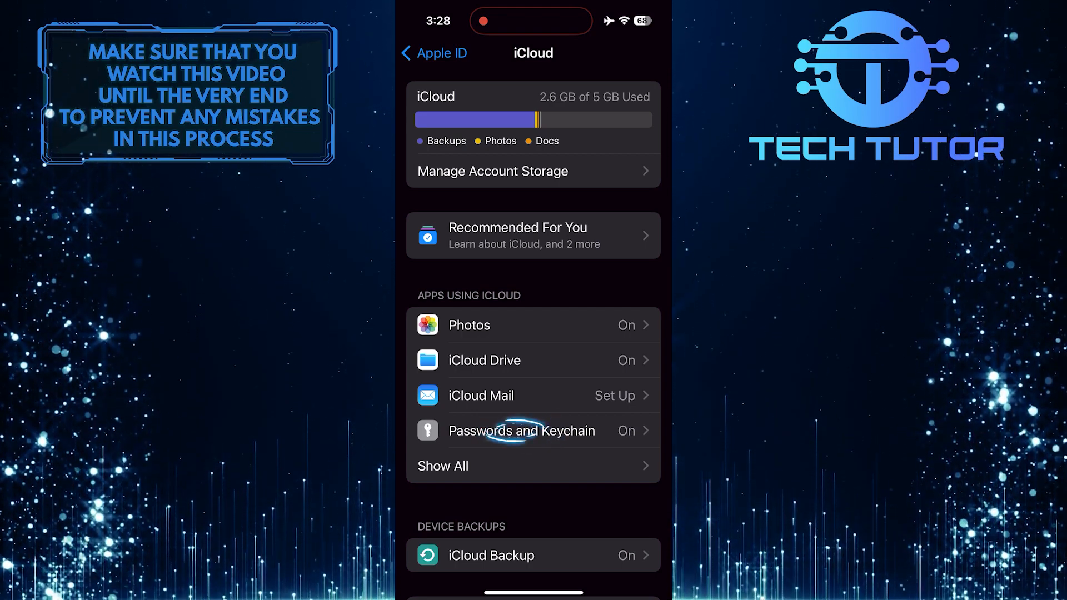
Turn off 'Sync this iPhone' under Passwords & Keychain.
click(521, 430)
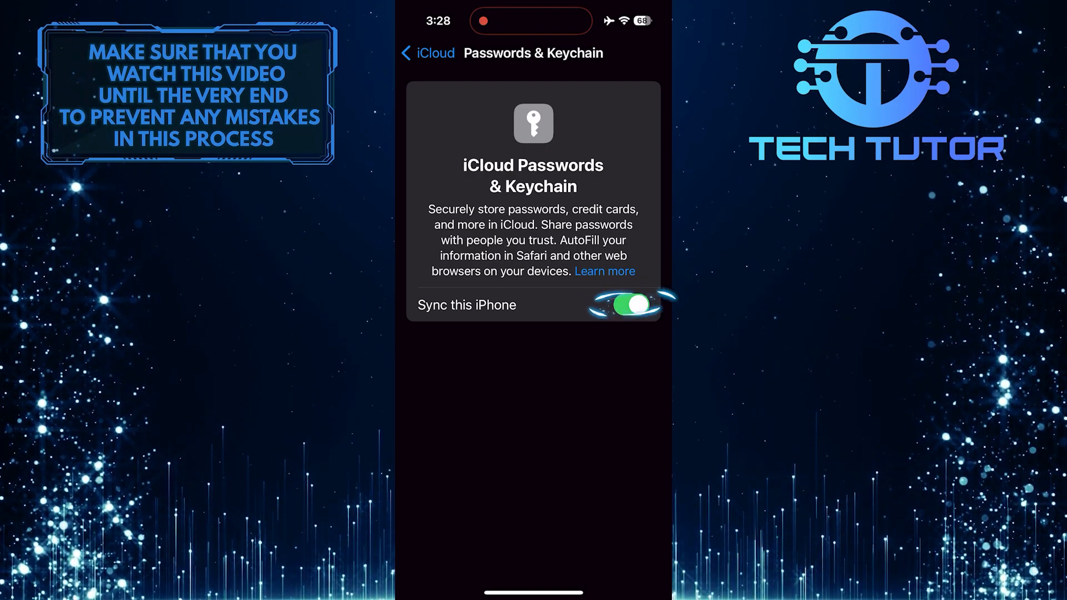
click(624, 305)
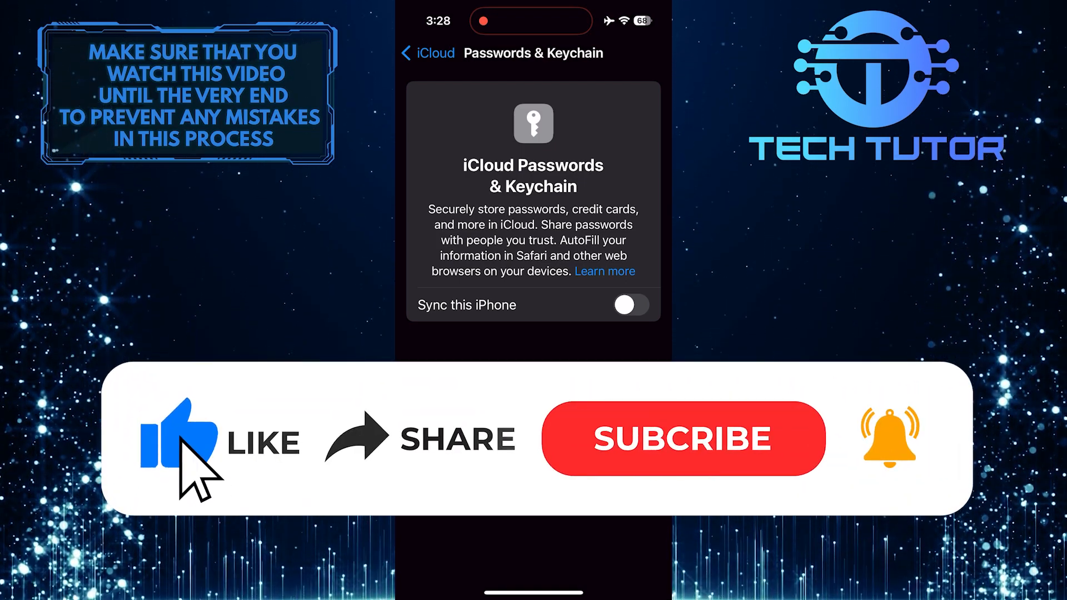
mouse_move(558, 477)
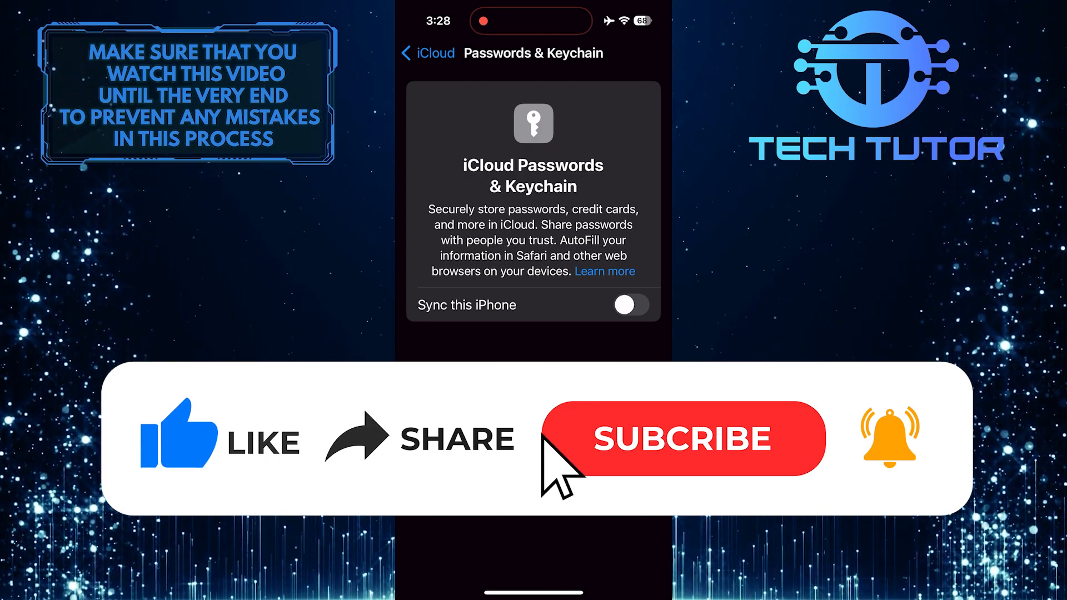